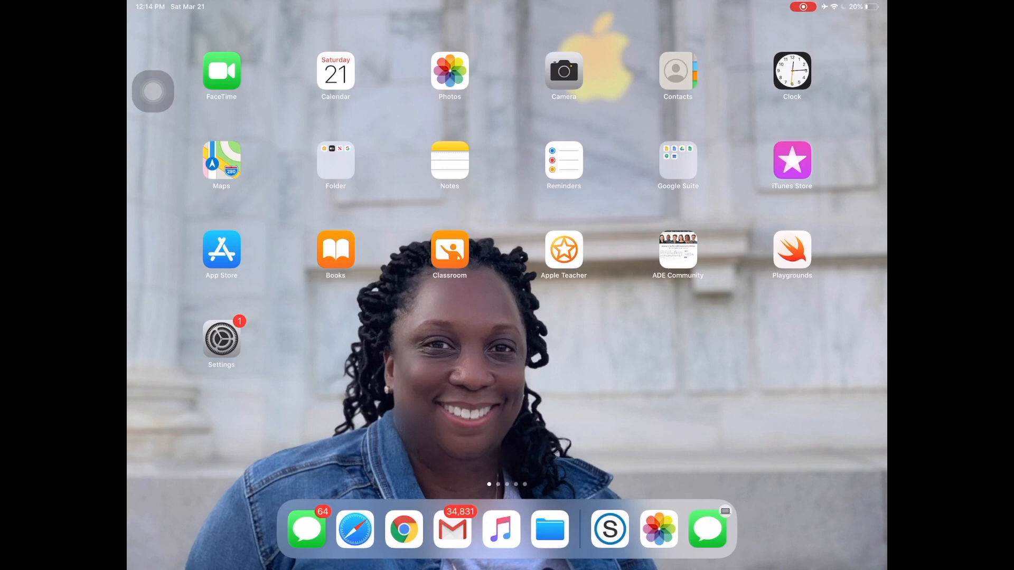
# - Launch Schoology from the dock to reach the Darlington County School District sign-in page
pyautogui.click(608, 530)
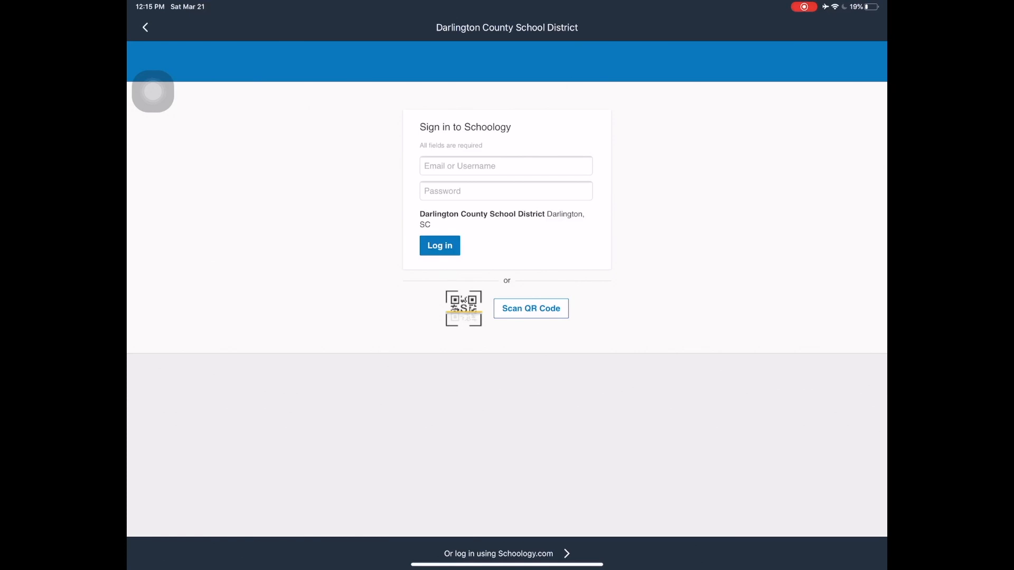
pyautogui.click(505, 166)
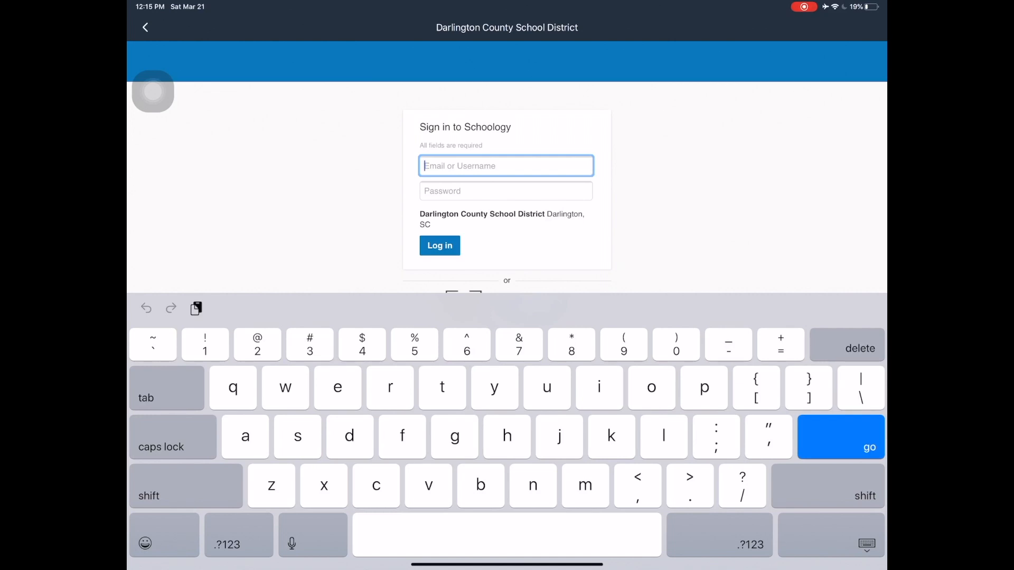
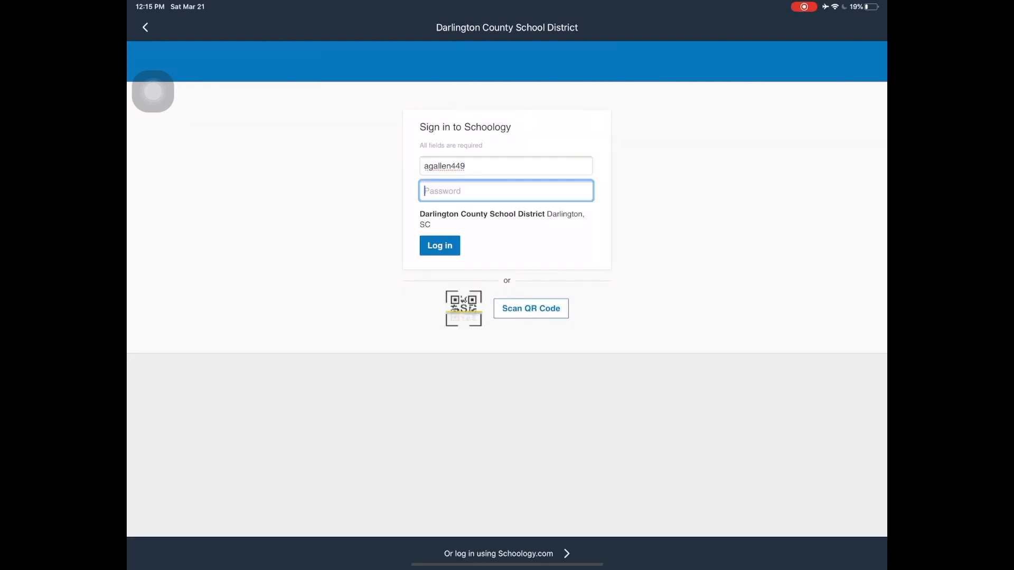
pyautogui.write('password')
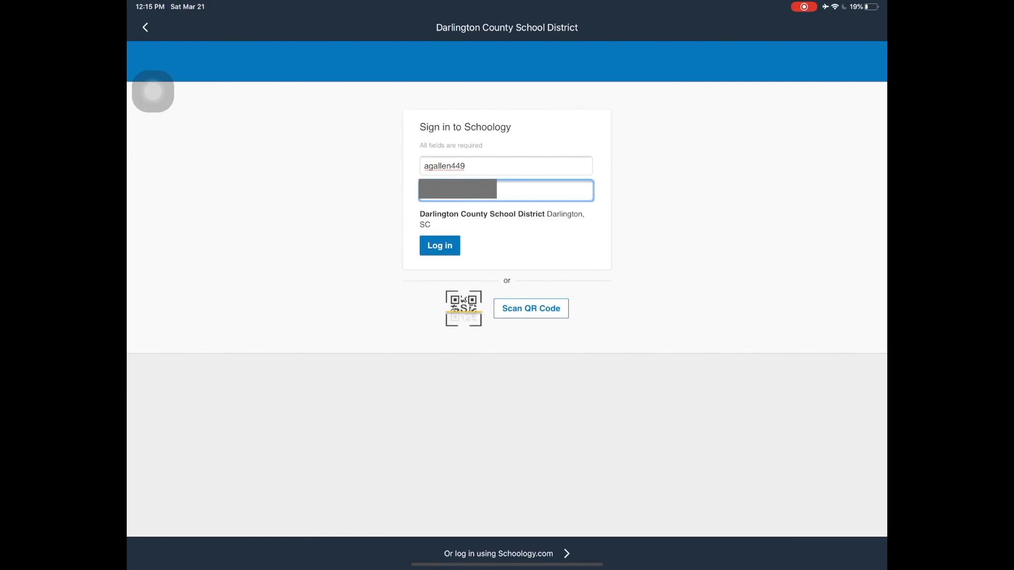
pyautogui.click(439, 245)
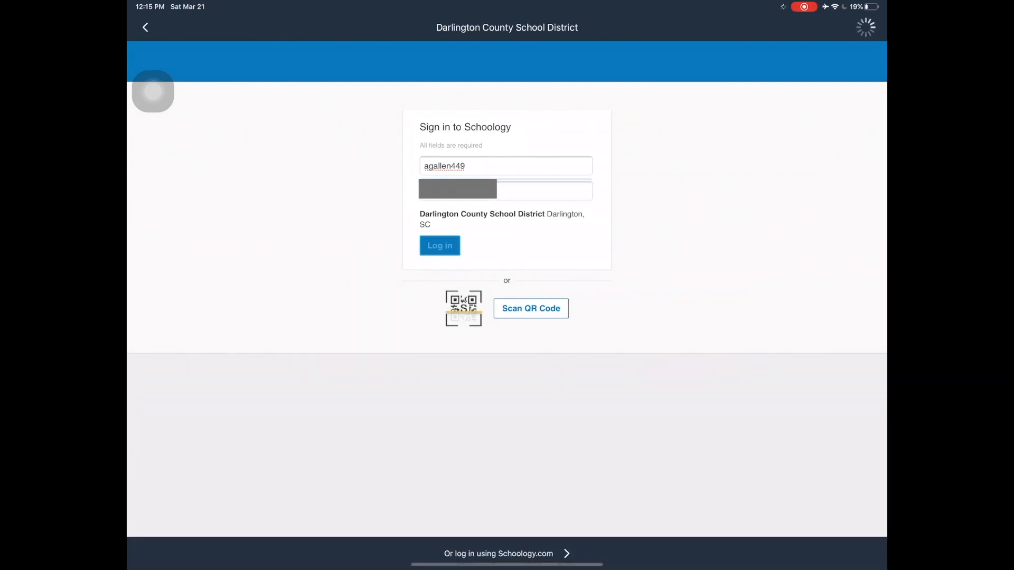
pyautogui.click(439, 245)
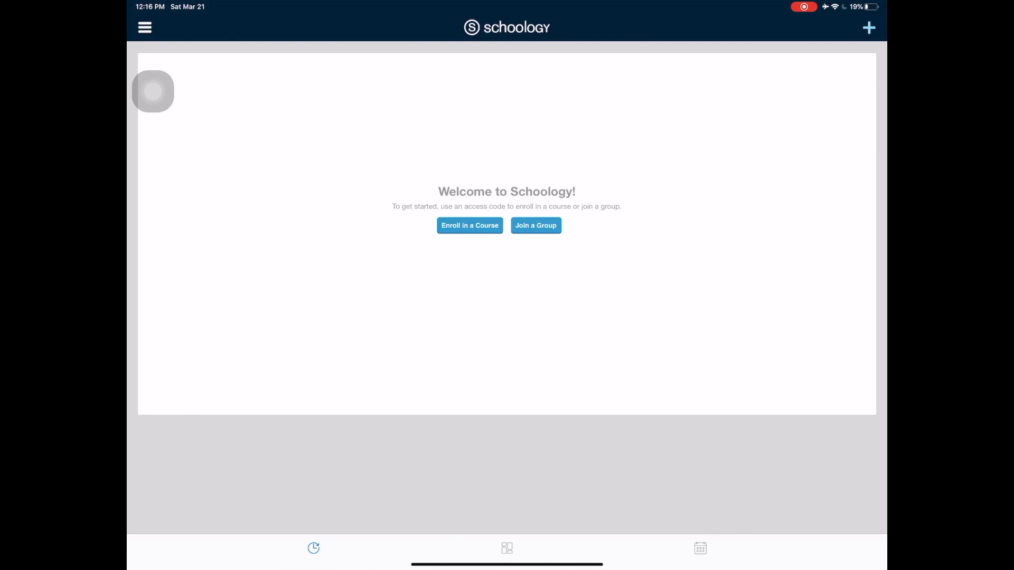
# - Open Test Course (CAM): Section 1 from the Courses list in the navigation menu
pyautogui.click(144, 27)
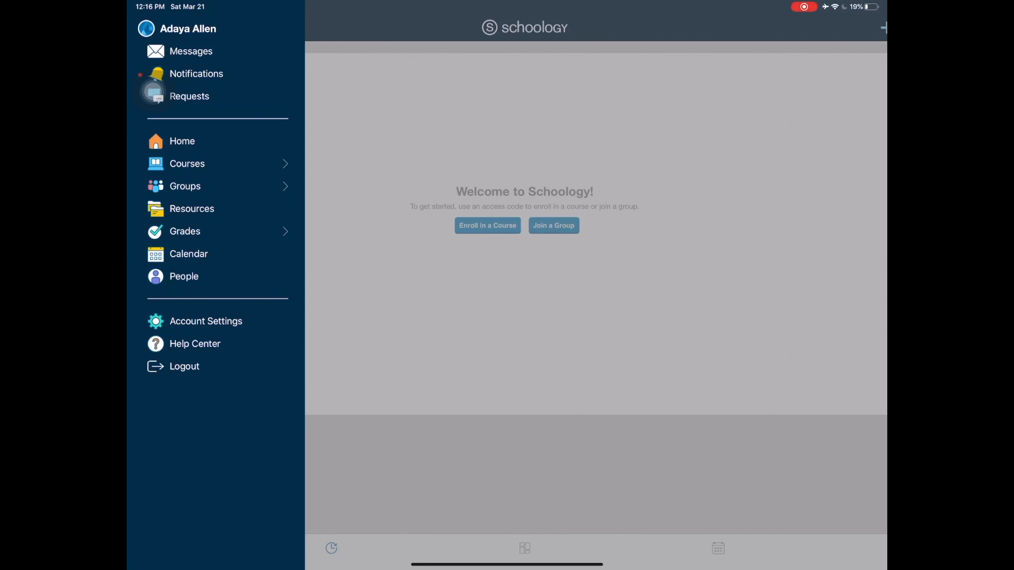
pyautogui.click(187, 164)
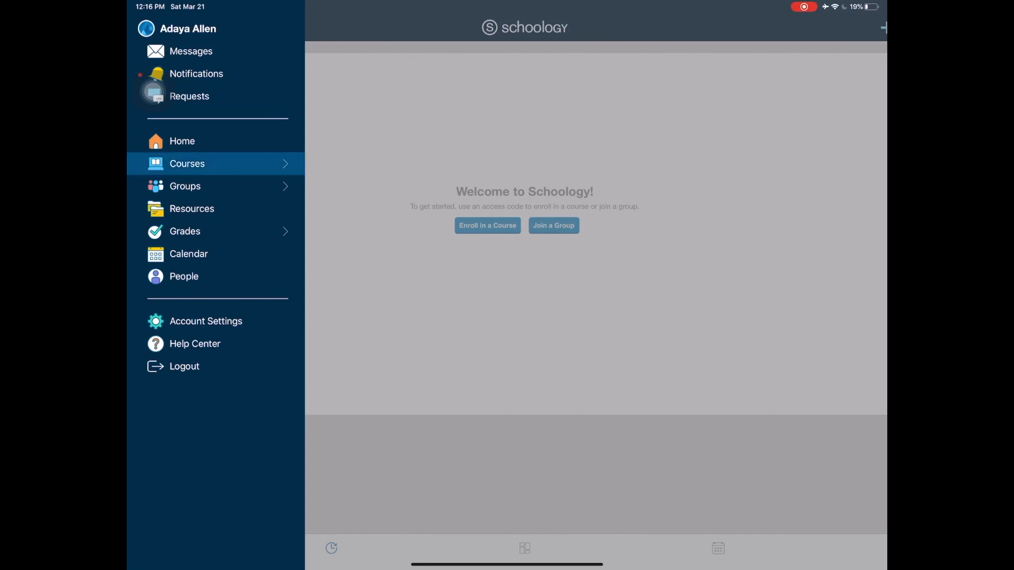
pyautogui.click(187, 164)
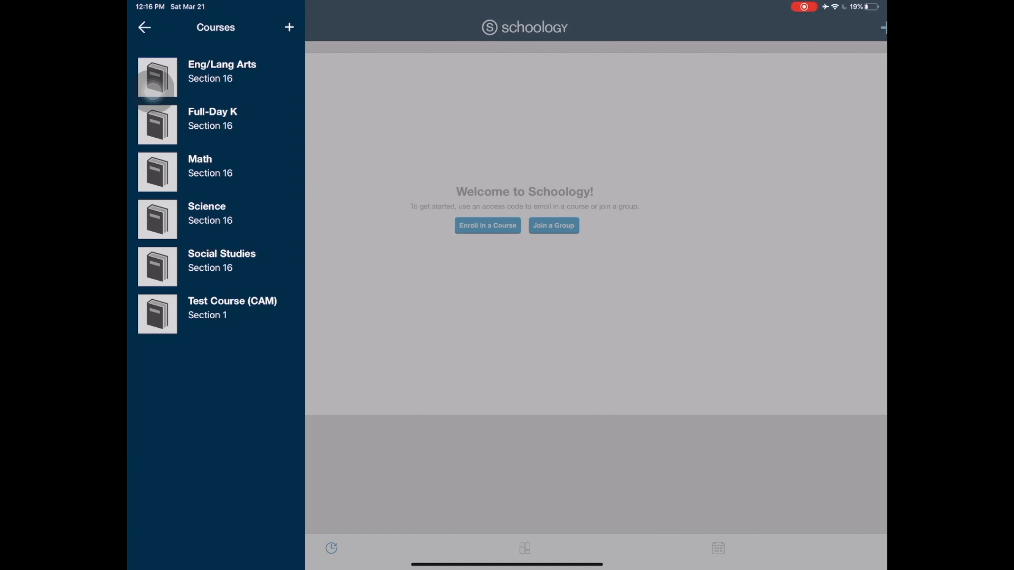
pyautogui.click(233, 308)
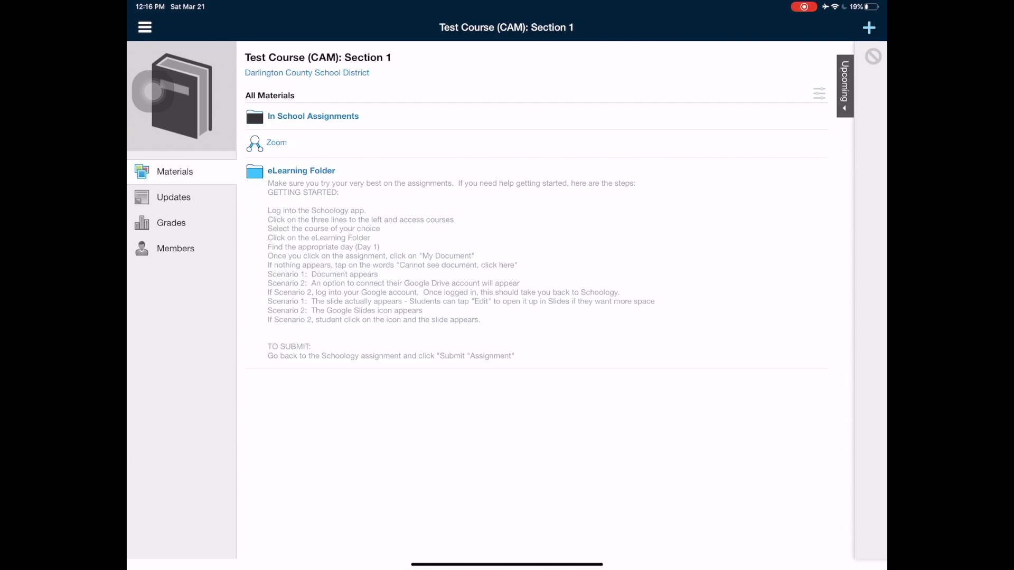
# - Open the eLearning Day 1 assignment's My Document tab and choose to connect Google Drive
pyautogui.click(300, 170)
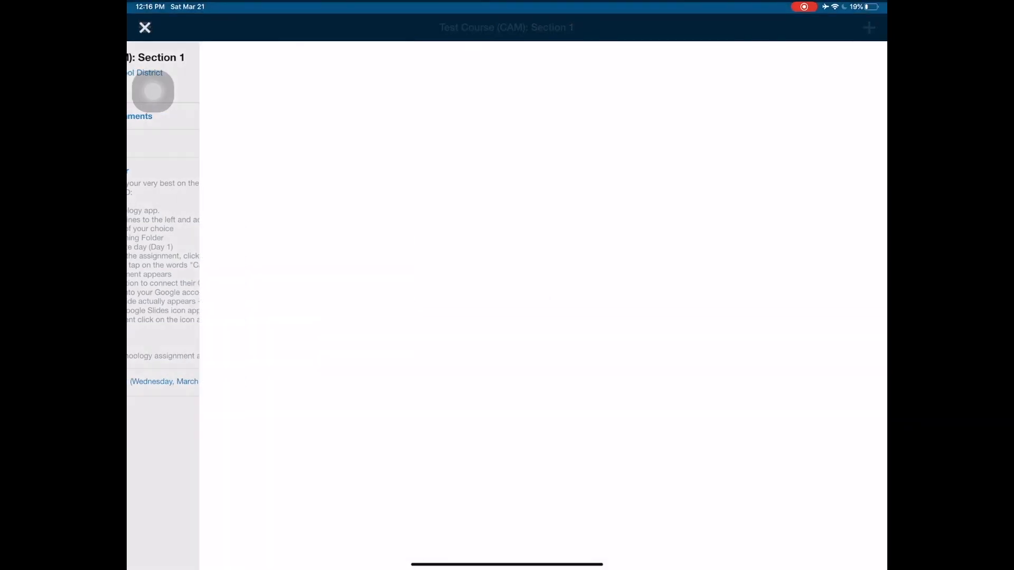
pyautogui.click(164, 381)
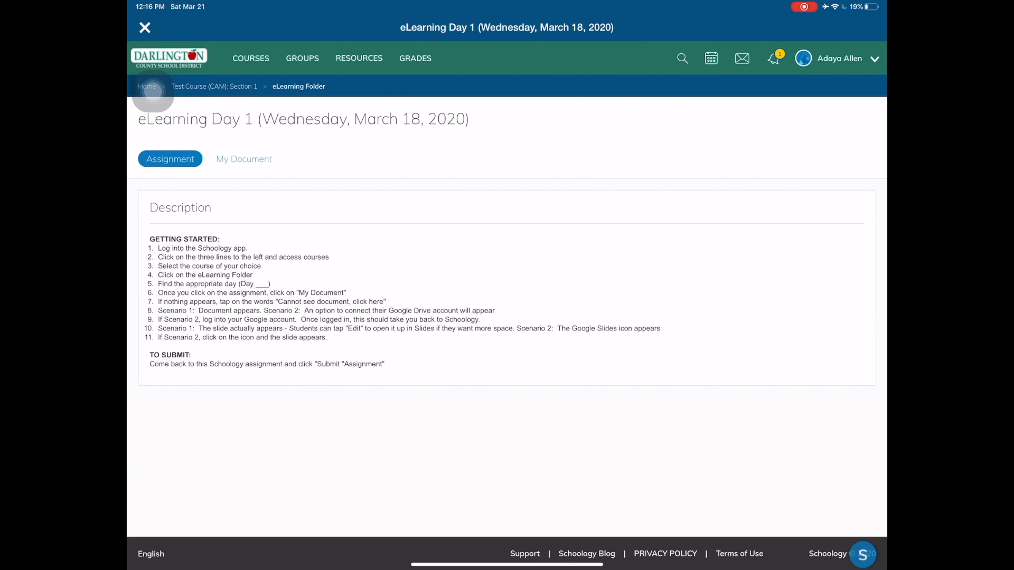
pyautogui.click(244, 159)
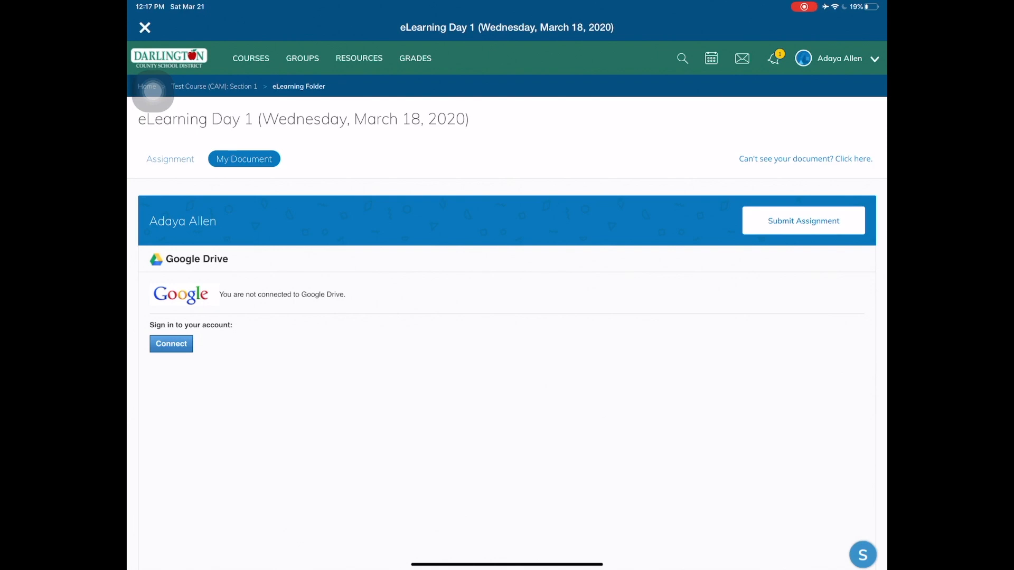
pyautogui.click(171, 344)
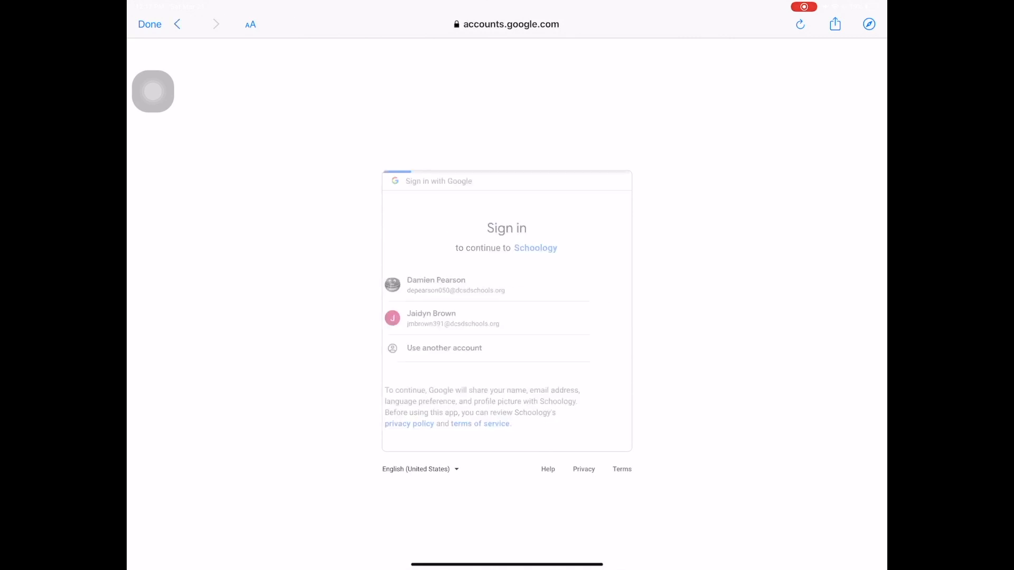
pyautogui.click(444, 349)
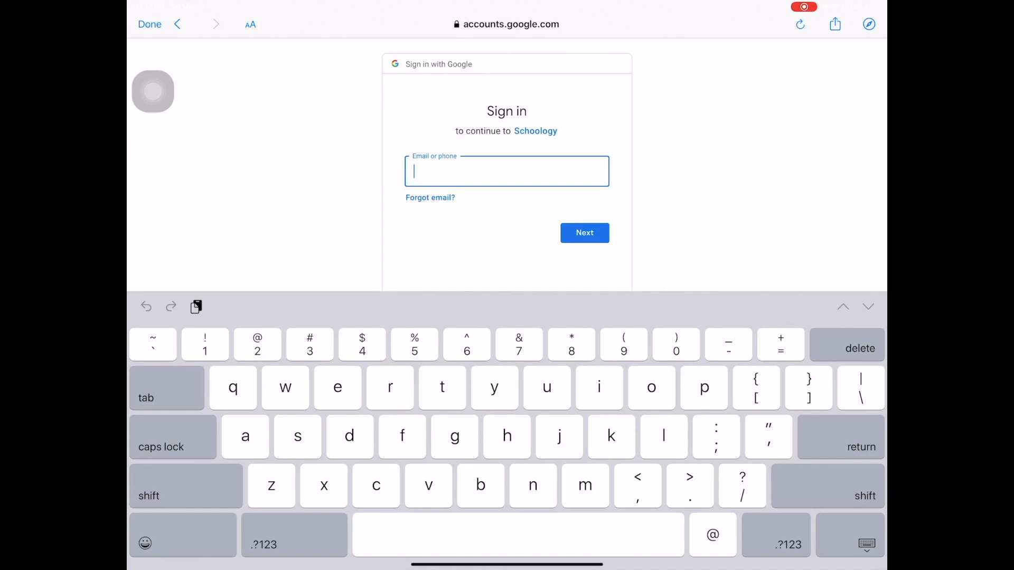
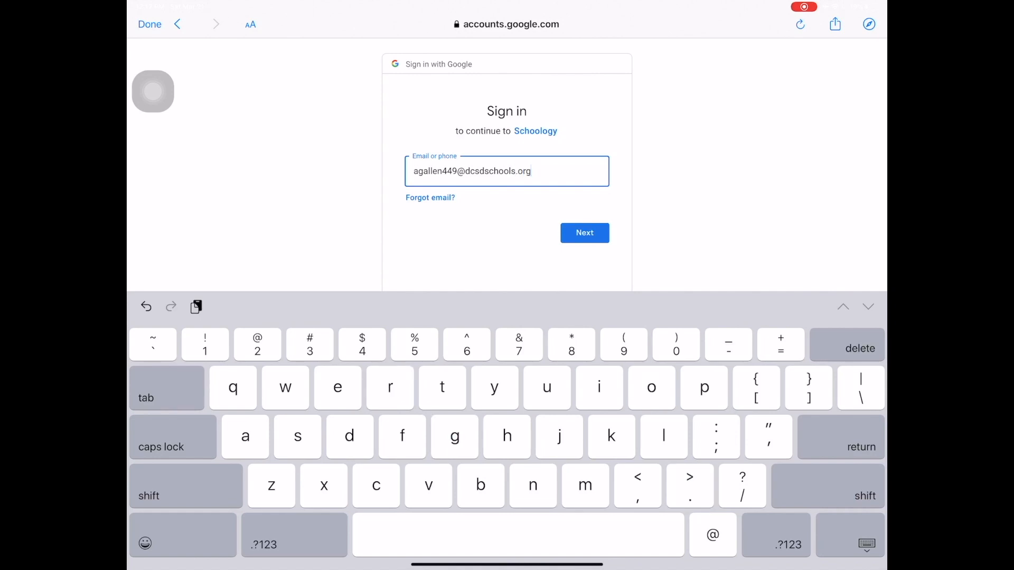
pyautogui.click(584, 233)
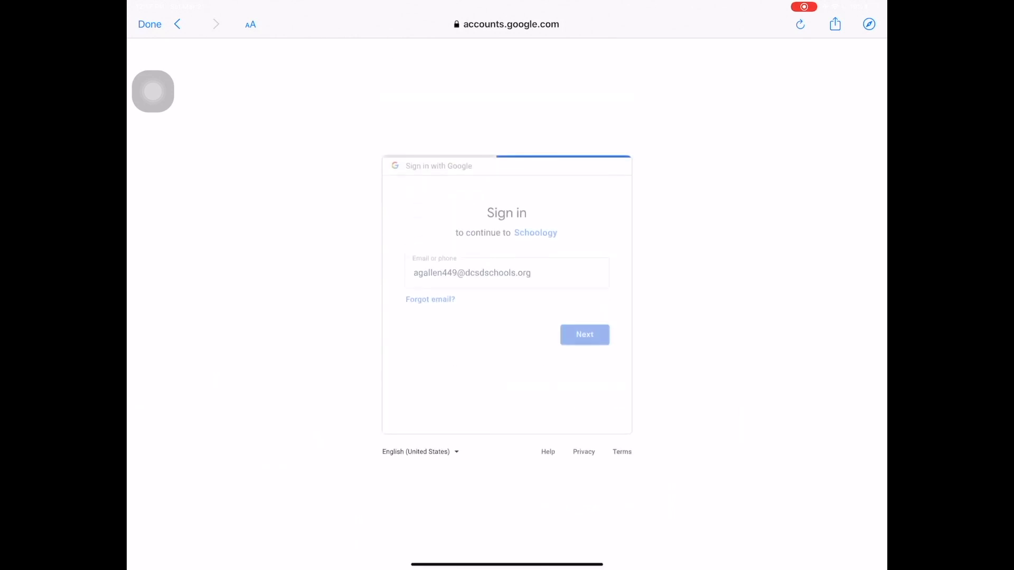
pyautogui.click(584, 334)
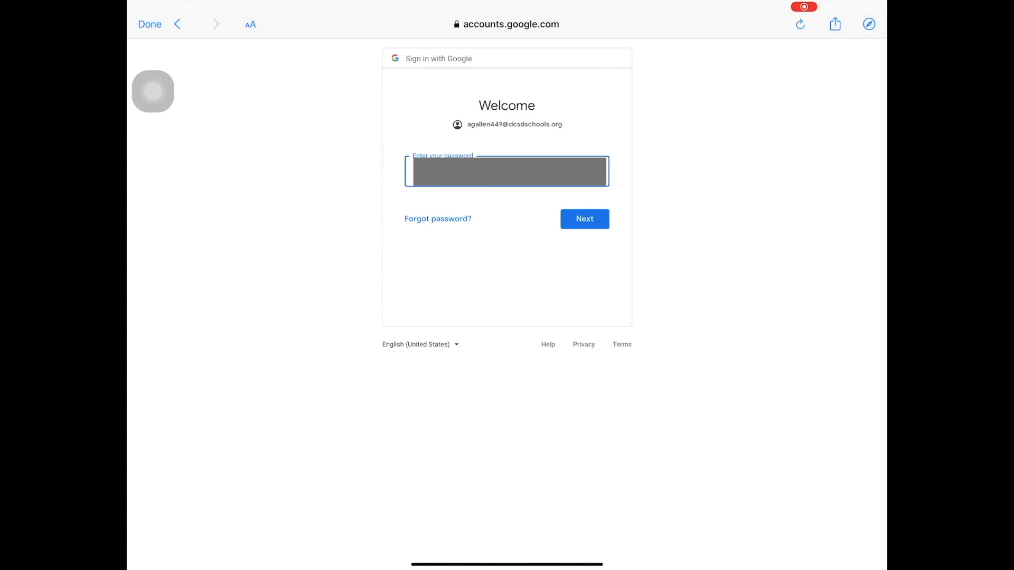
pyautogui.click(583, 219)
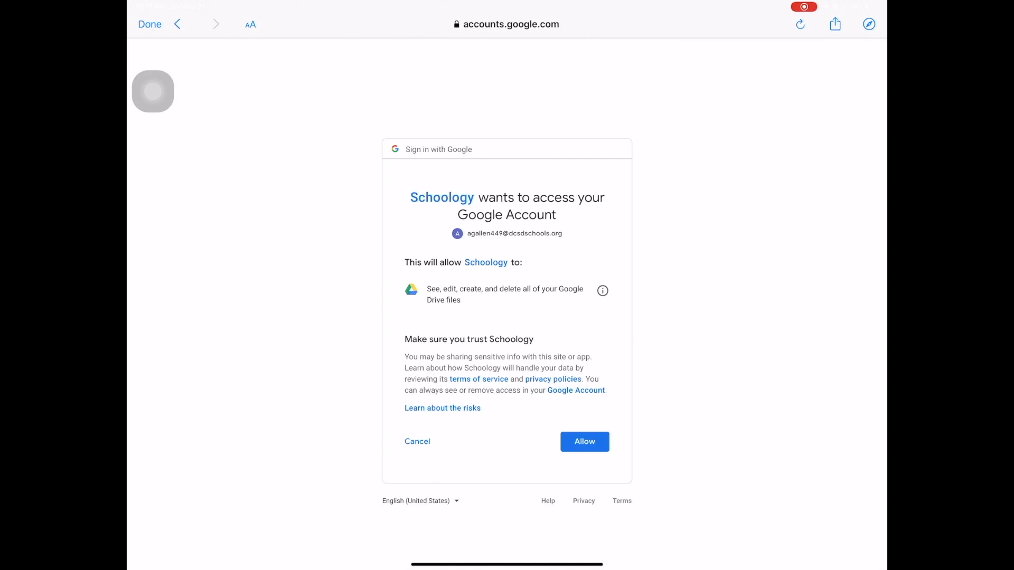
# - Allow Schoology Drive access, then open the eLearning Day 1 Slides document in the Google app
pyautogui.click(583, 442)
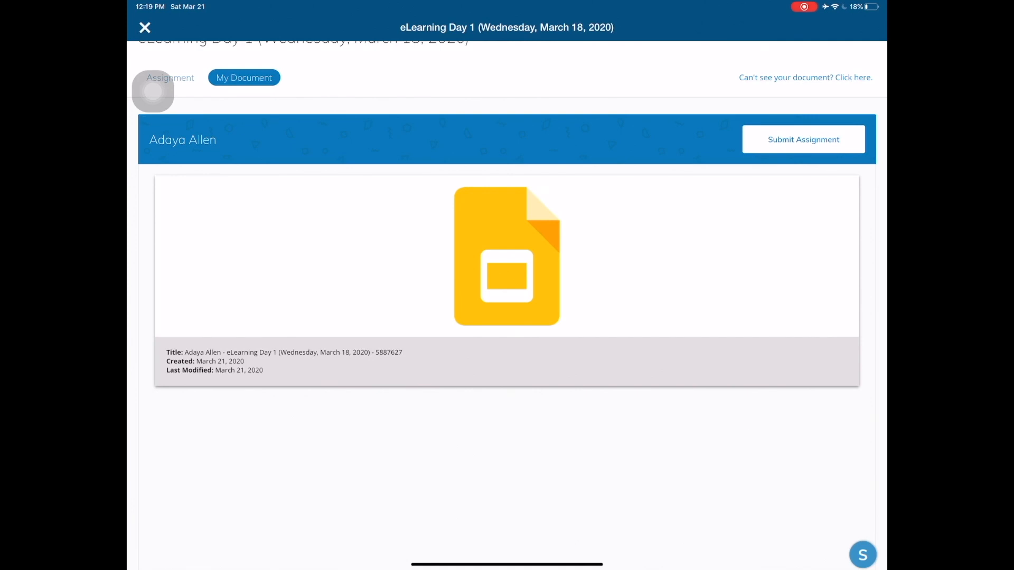
pyautogui.click(507, 256)
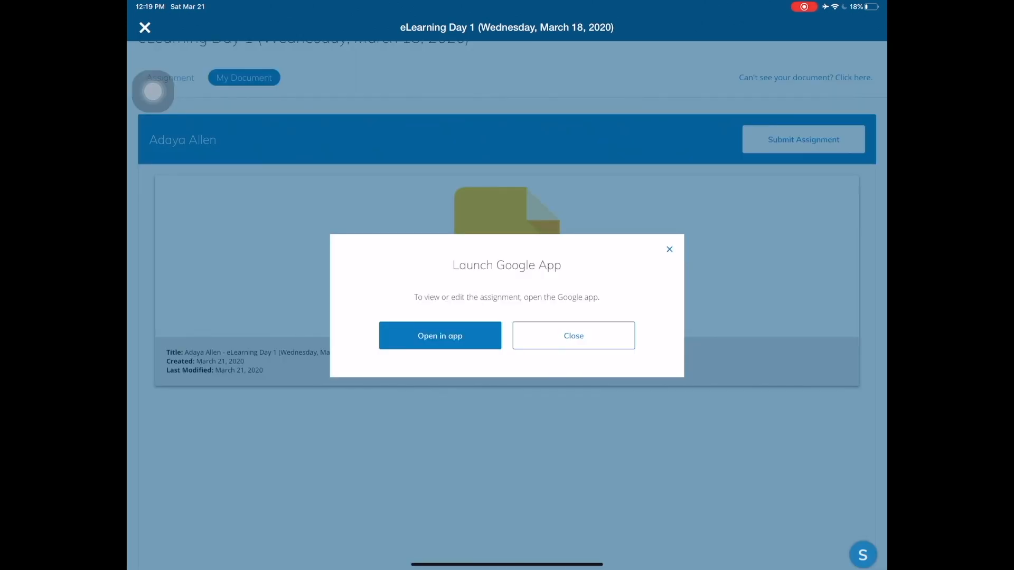
pyautogui.click(440, 336)
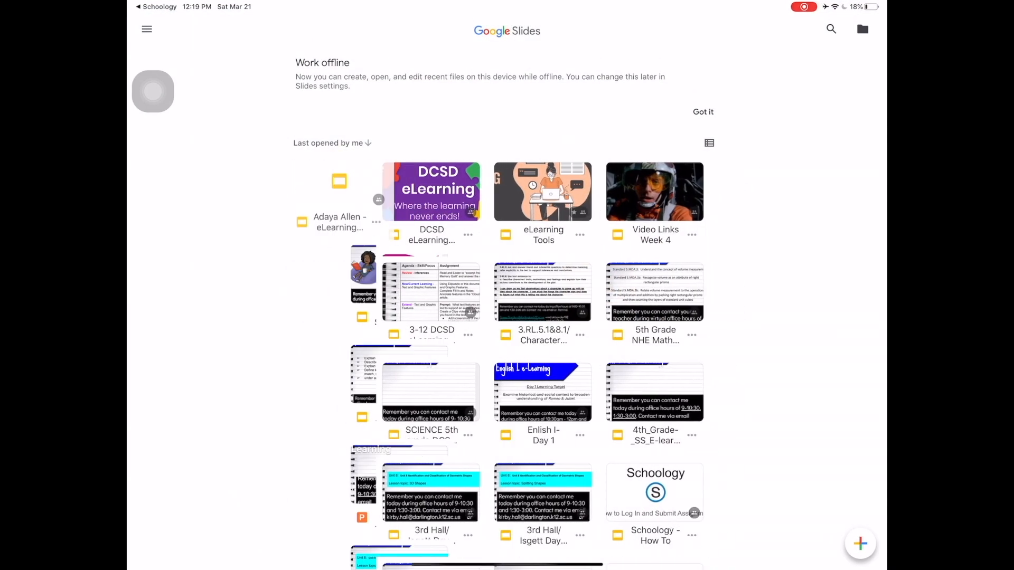
# - Open the eLearning Day 1 presentation from recent files and scroll through its slides
pyautogui.click(339, 221)
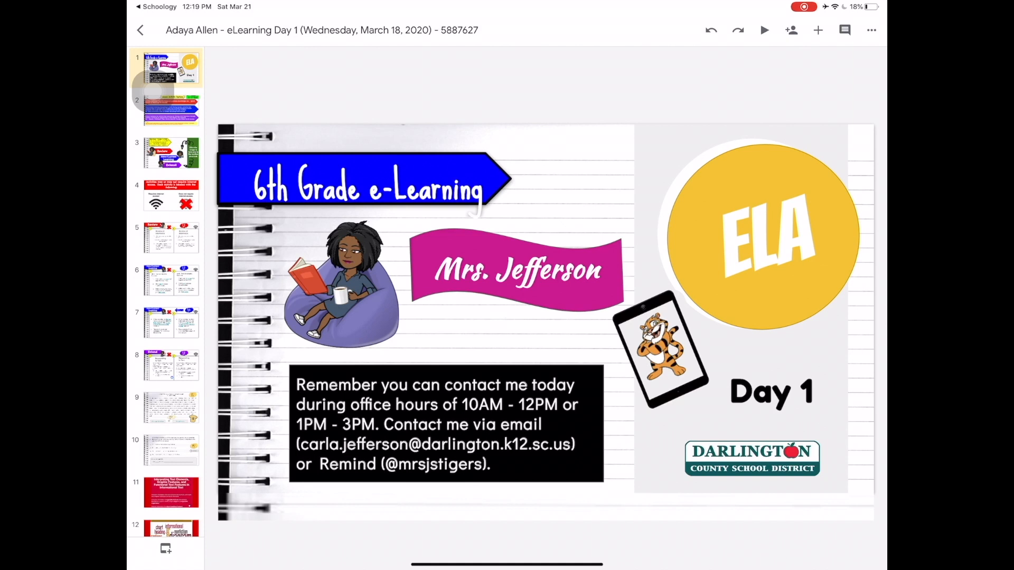
pyautogui.scroll(-3)
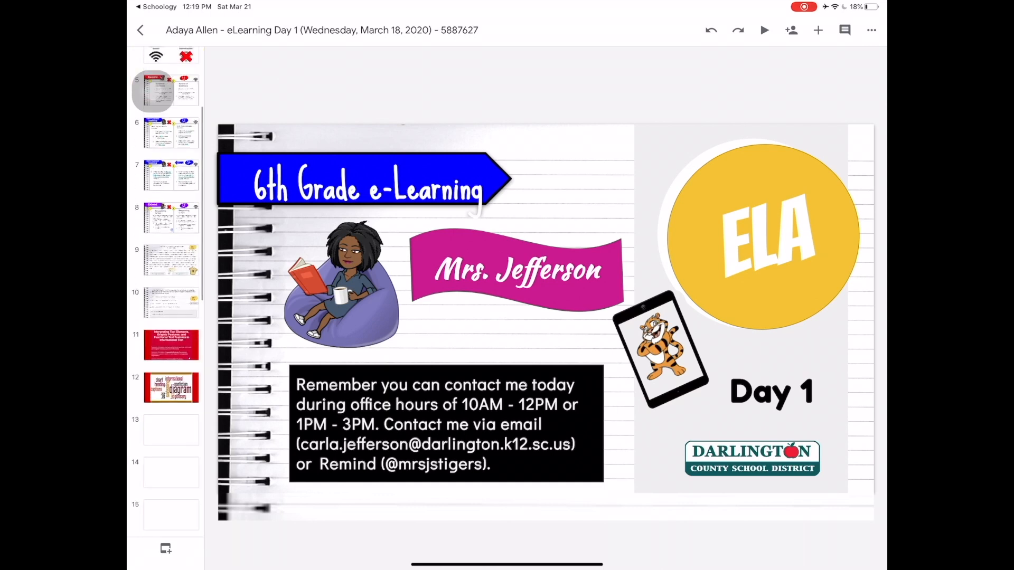